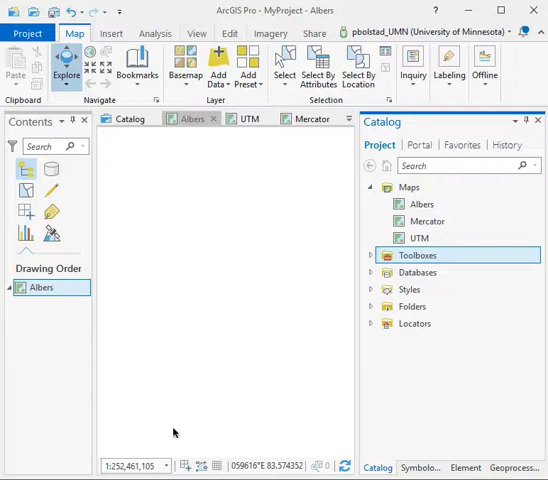
mouse_move(264, 133)
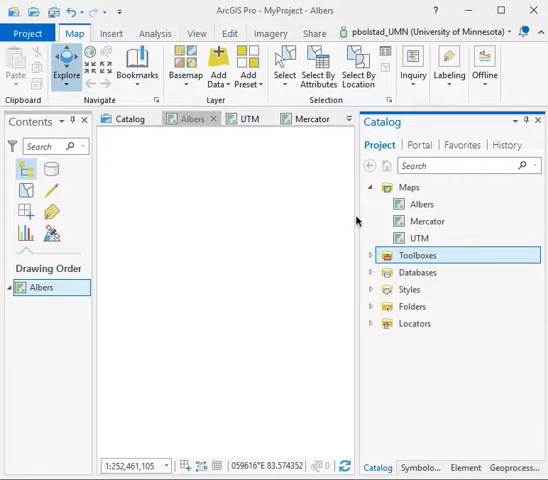
mouse_move(132, 64)
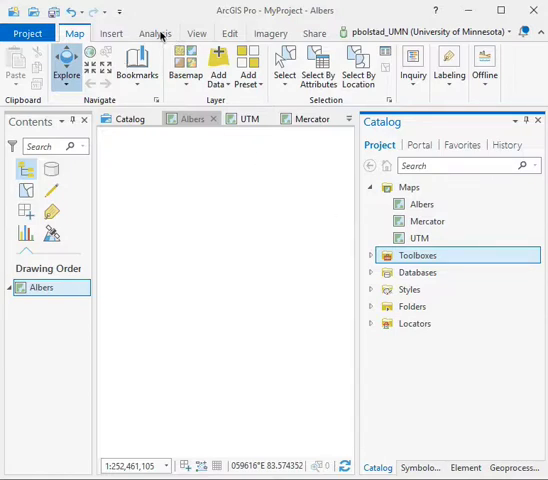
mouse_move(155, 33)
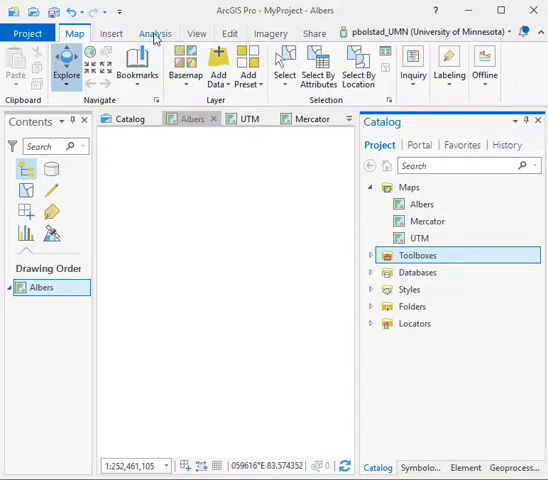
Step: Show the Geoprocessing toolboxes from the Analysis ribbon with Data Management Tools collapsed
click(154, 33)
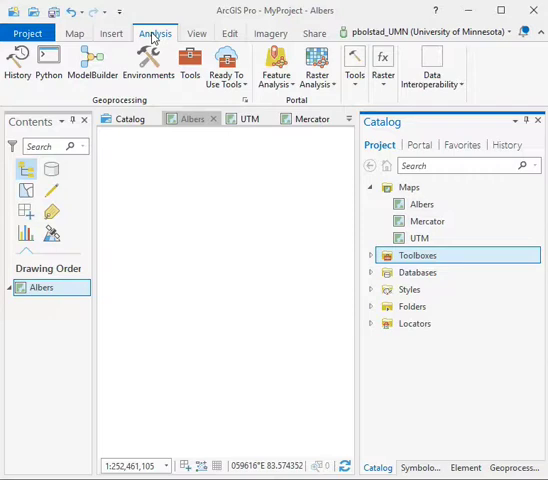
click(190, 62)
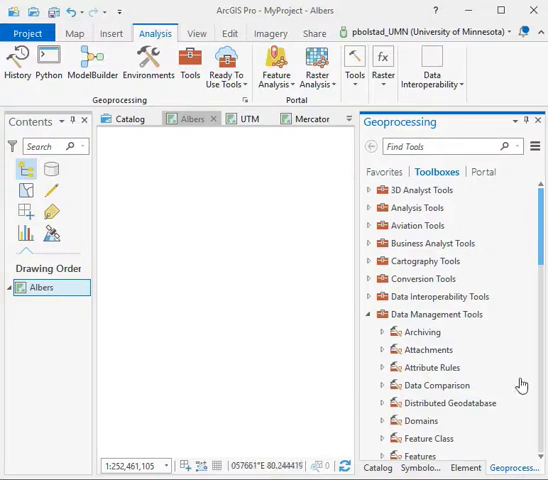
click(378, 467)
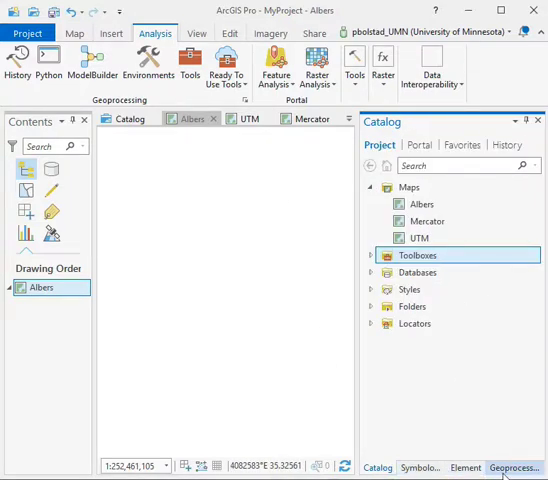
click(513, 468)
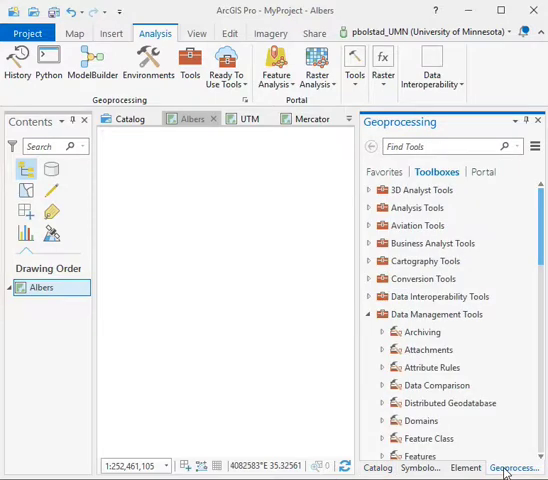
click(369, 314)
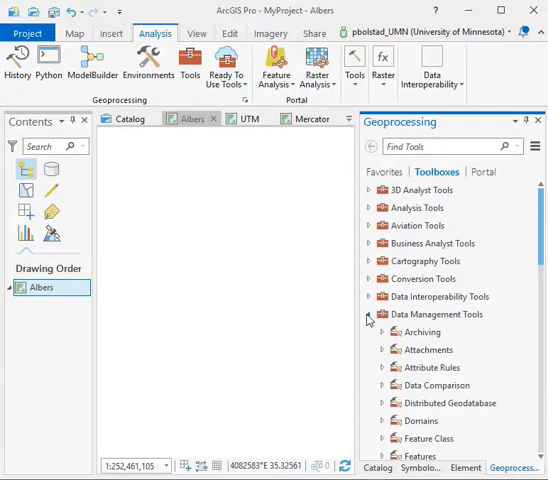
scroll(down, 3)
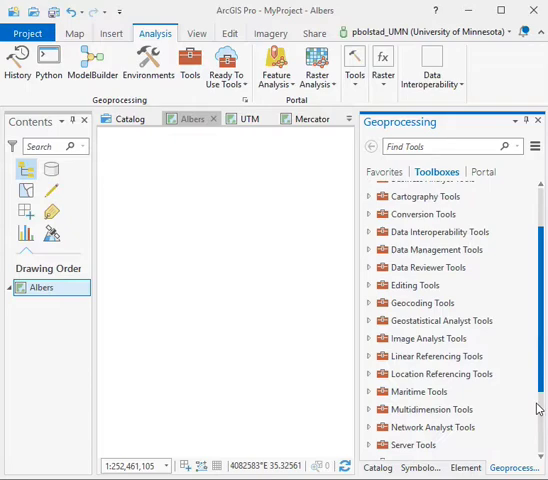
scroll(up, 3)
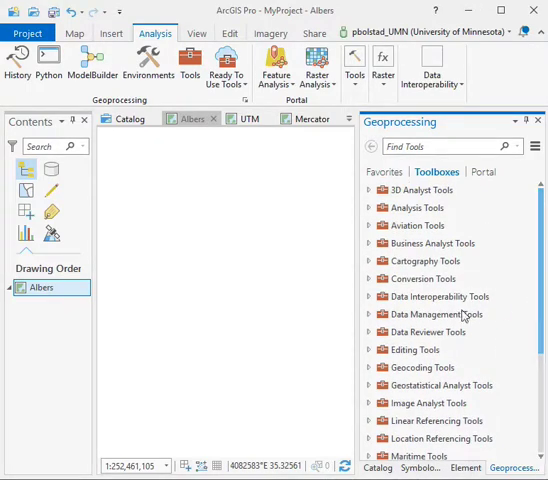
mouse_move(370, 318)
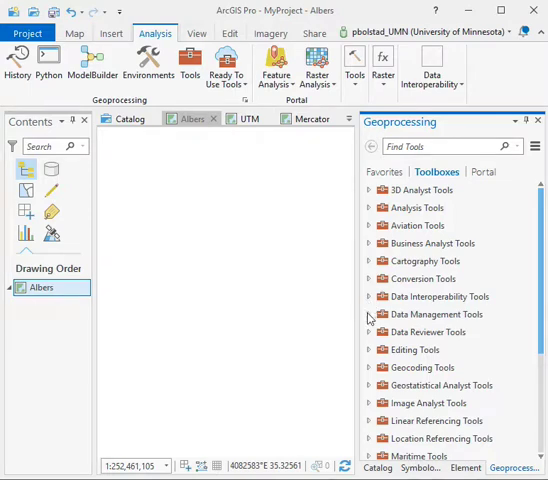
mouse_move(370, 316)
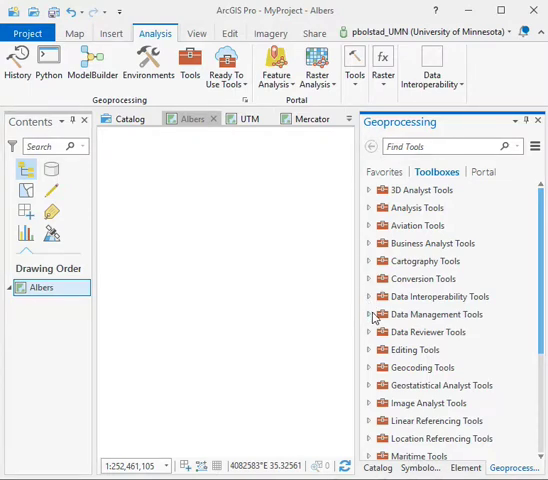
Step: Expand Data Management Tools and its Projections and Transformations toolset
click(369, 314)
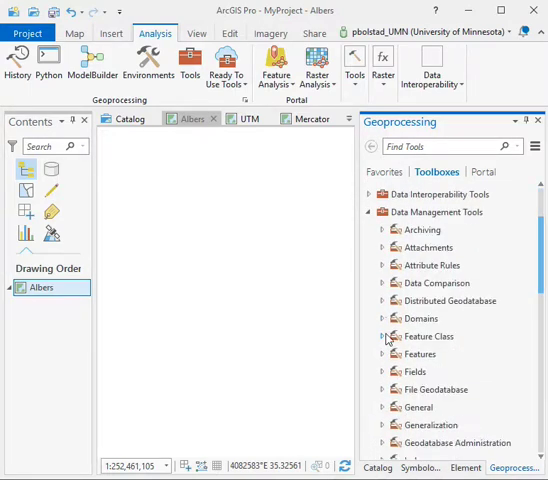
scroll(down, 3)
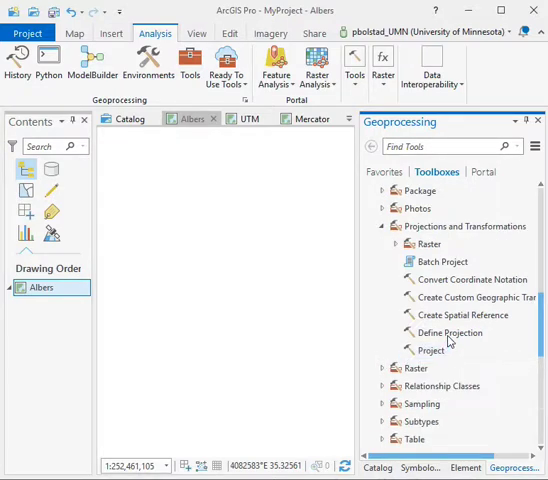
click(450, 332)
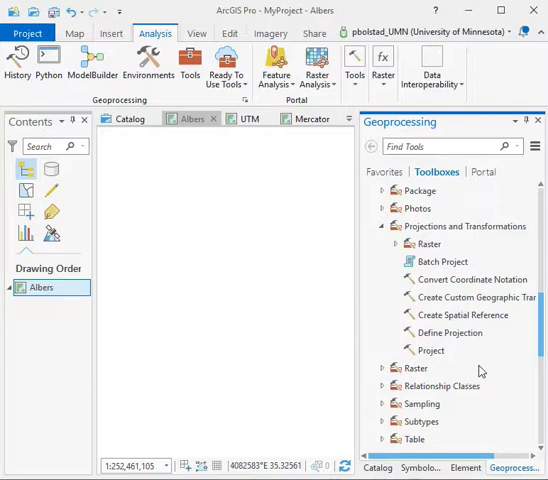
mouse_move(468, 333)
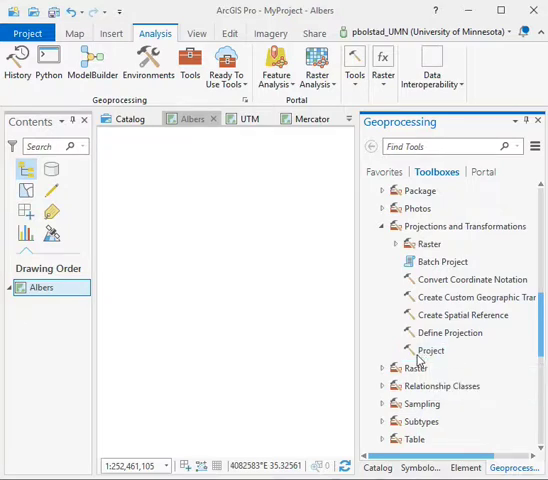
Step: Open the Project tool with empty input, output and coordinate system parameters
click(430, 351)
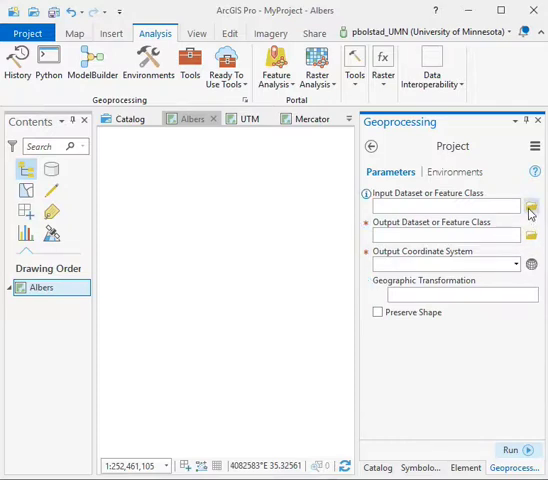
Step: Choose minn_count_dd.shp from the Desktop L2 folder as the input dataset
click(531, 208)
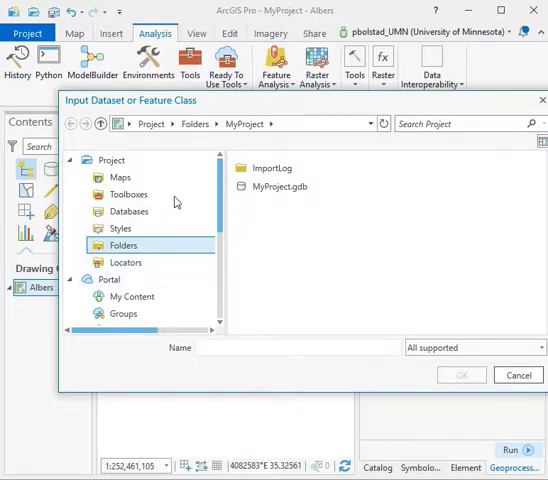
scroll(down, 3)
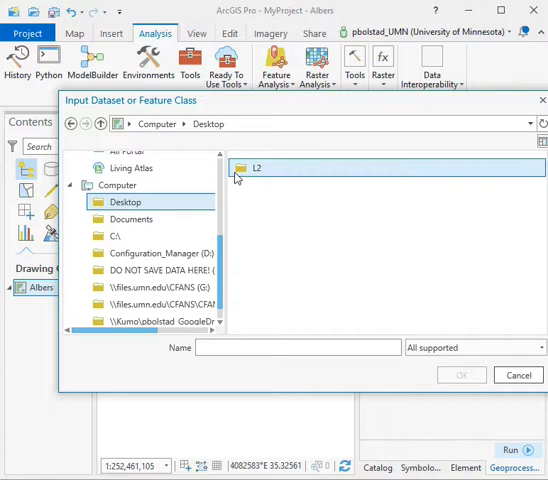
double_click(256, 168)
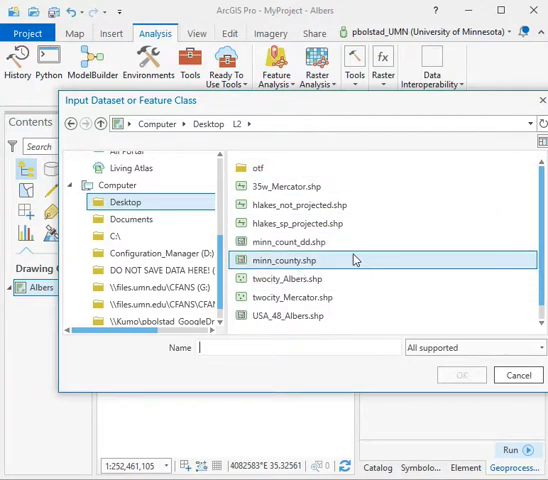
click(289, 244)
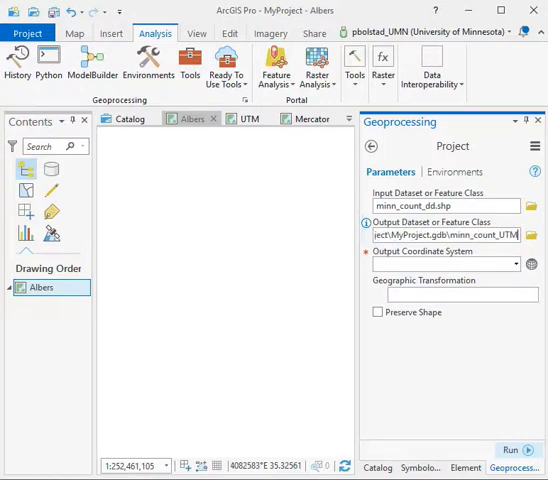
text(minn_count_A)
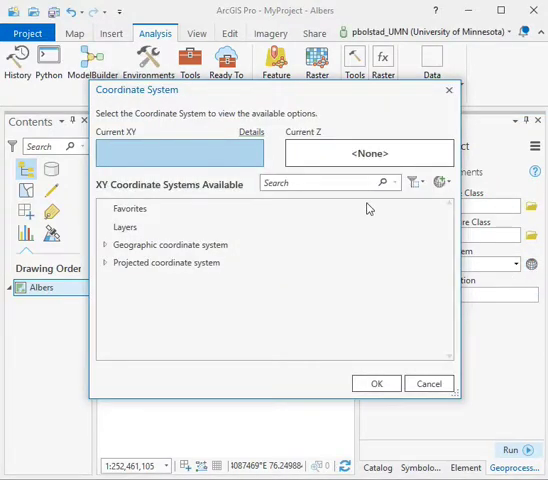
mouse_move(303, 219)
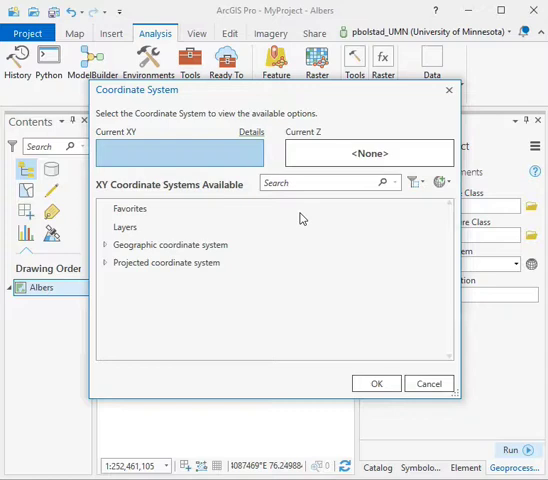
mouse_move(95, 269)
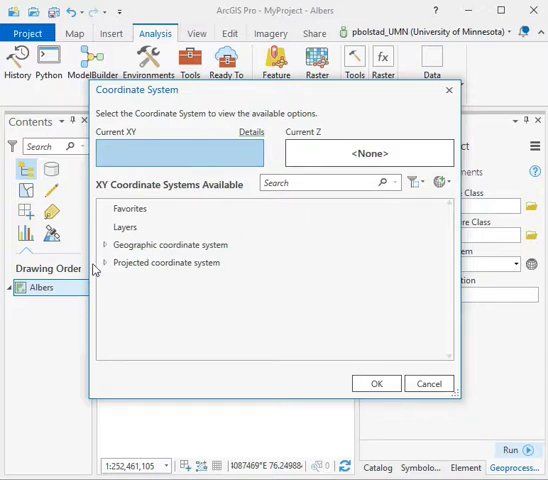
Step: Pick NAD 1983 (2011) Contiguous USA Albers under Continental North America as output coordinate system
click(104, 263)
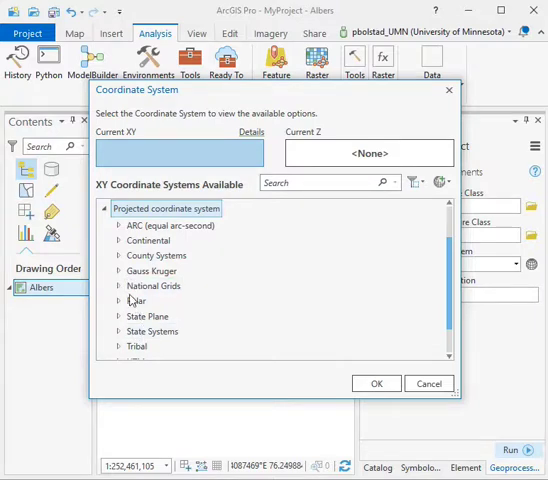
click(114, 240)
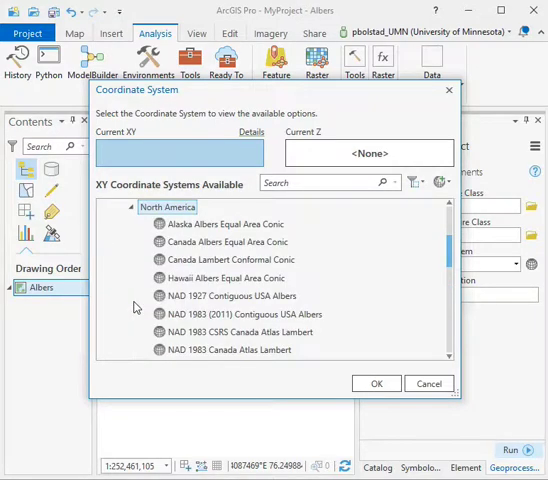
mouse_move(186, 332)
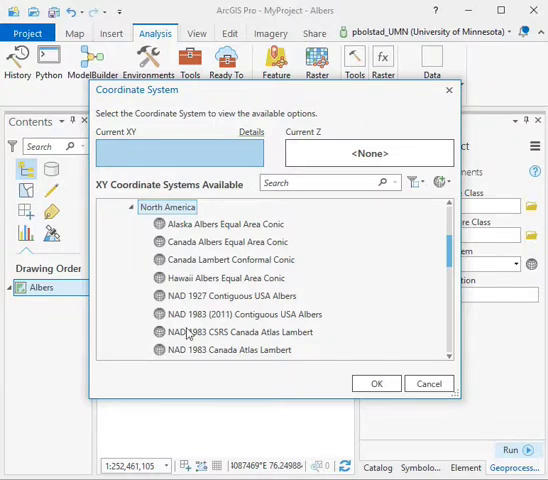
click(250, 313)
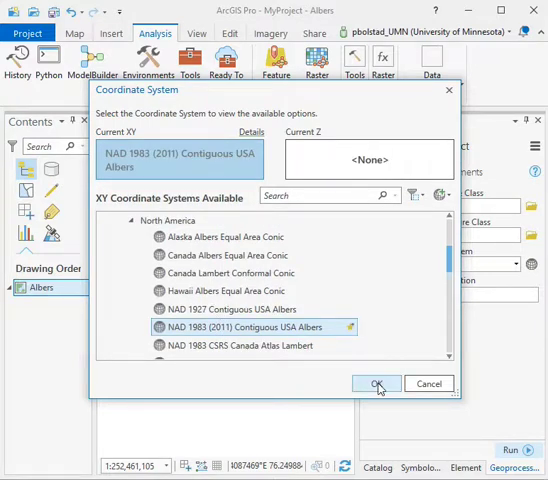
click(374, 384)
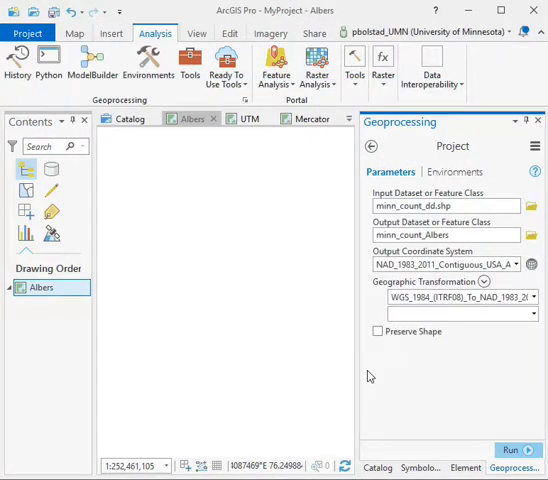
Step: Run the projection to create the minn_count_Albers counties layer in the Albers map
click(531, 297)
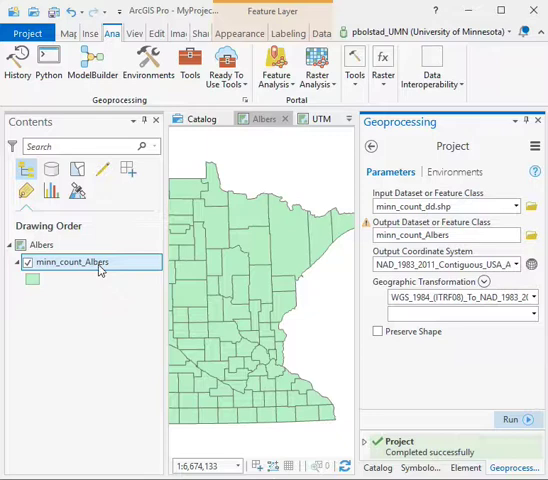
right_click(72, 262)
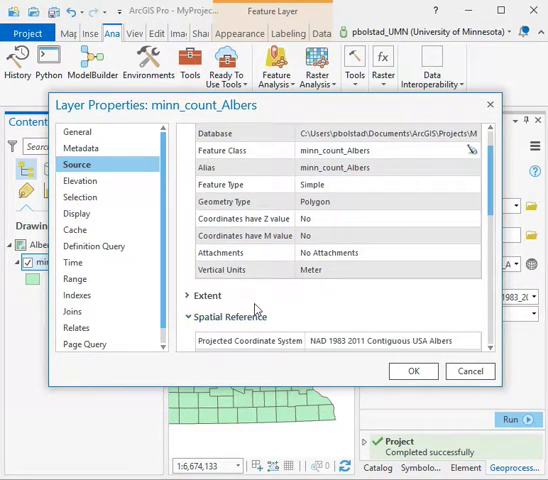
click(395, 340)
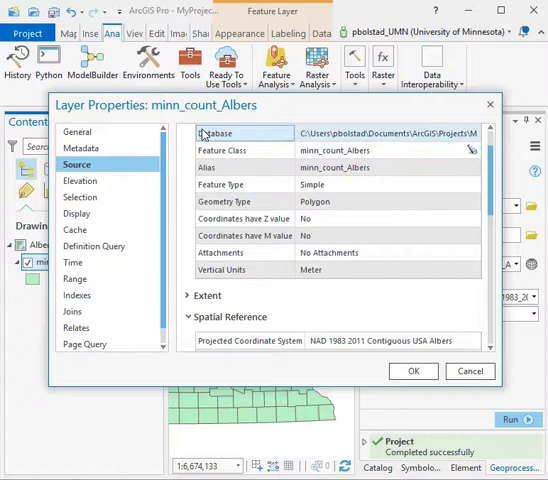
click(74, 131)
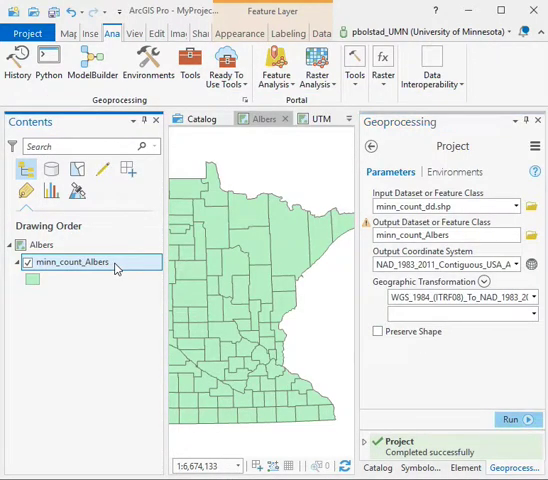
Step: Zoom the Albers map to the full minn_count_Albers layer from Contents
right_click(72, 261)
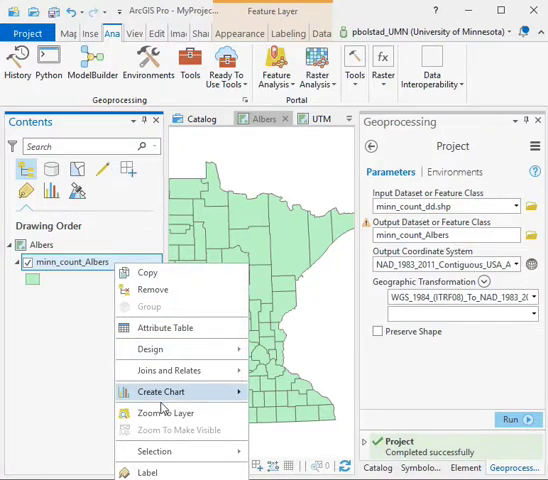
click(165, 413)
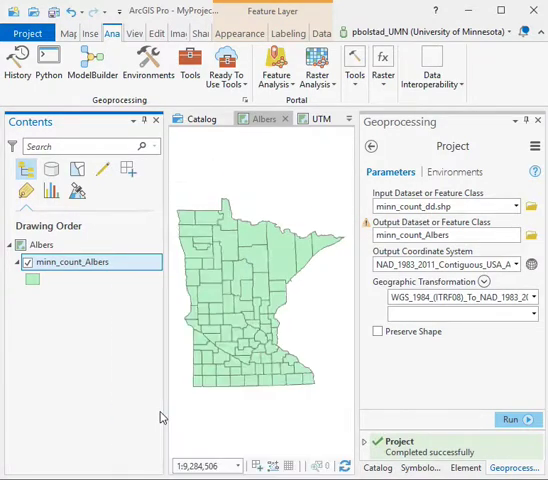
mouse_move(252, 286)
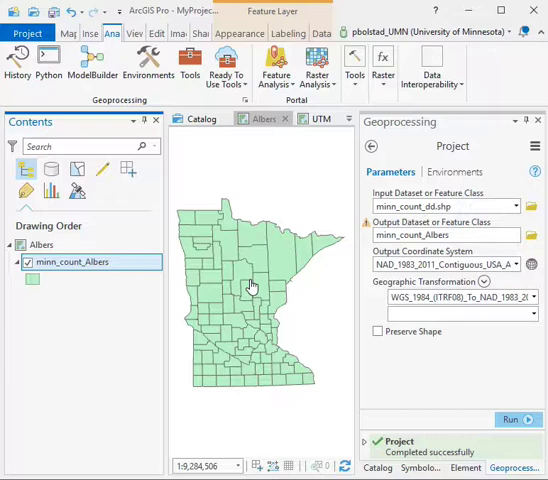